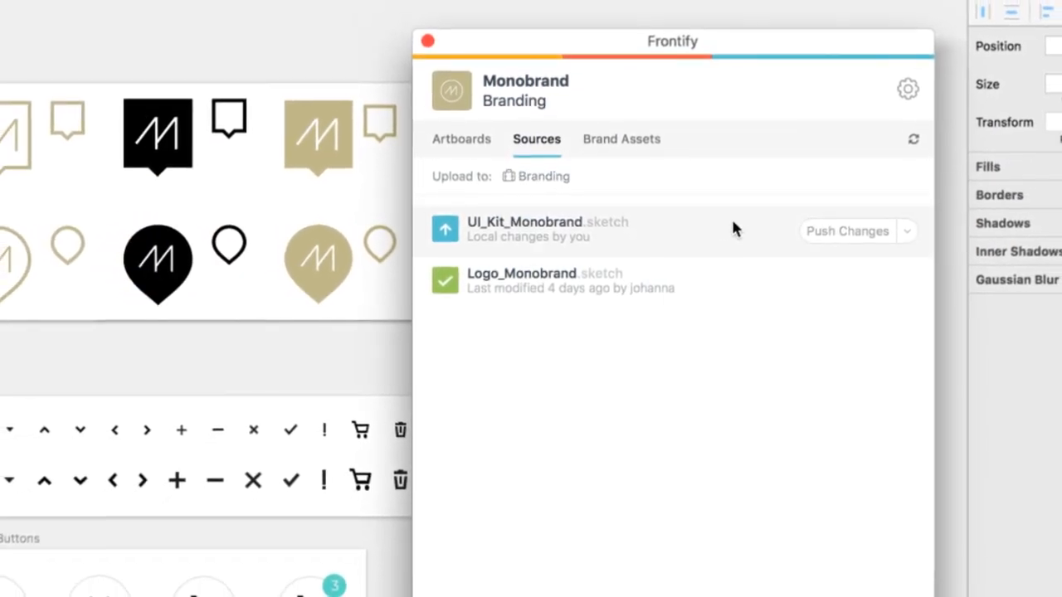
# Push UI_Kit_Monobrand.sketch's local changes and view its five Monobrand artboards.
pyautogui.click(847, 230)
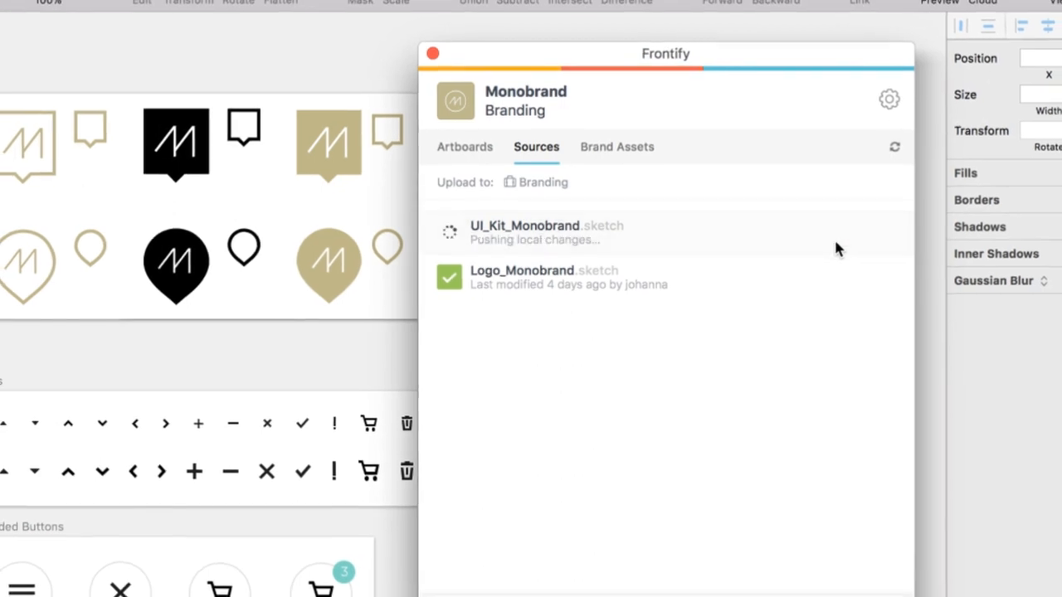
pyautogui.click(464, 147)
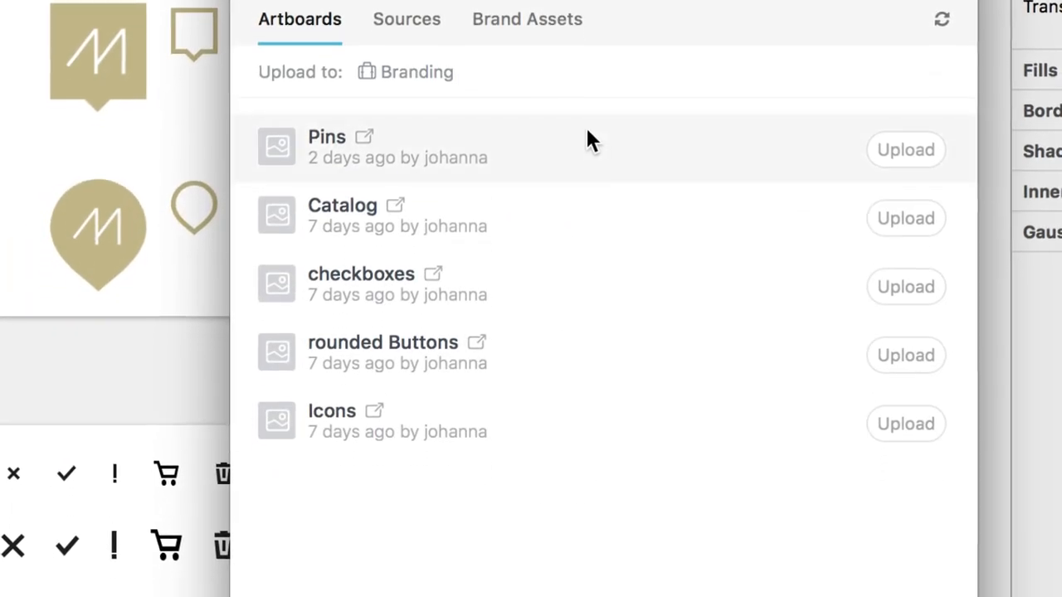
# Upload all Monobrand artboards, including Pins, Catalog, checkboxes, Buttons and Icons, at once.
pyautogui.scroll(-3)
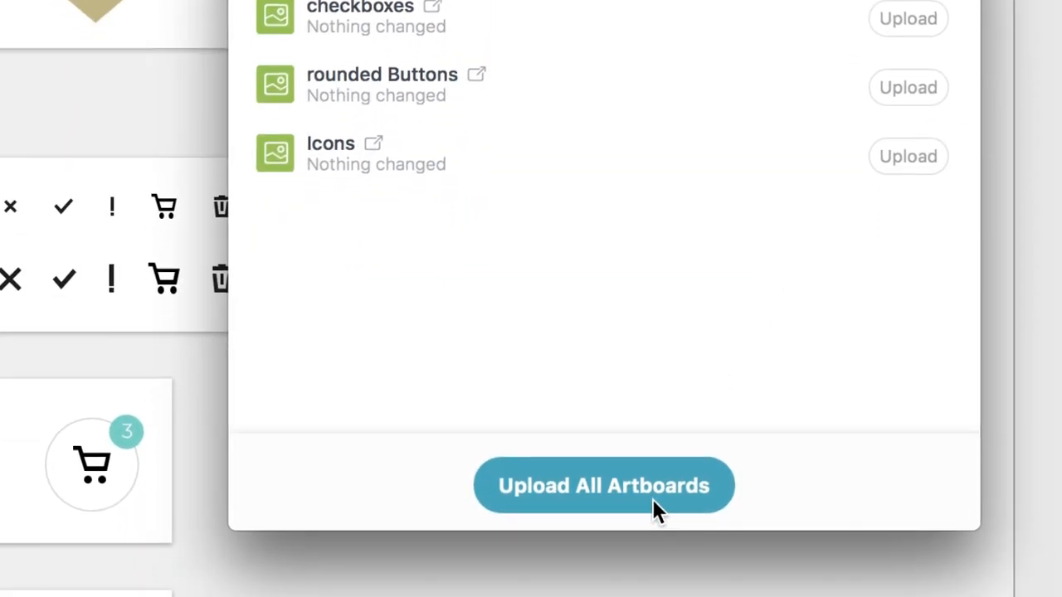
pyautogui.click(603, 485)
pyautogui.write('what')
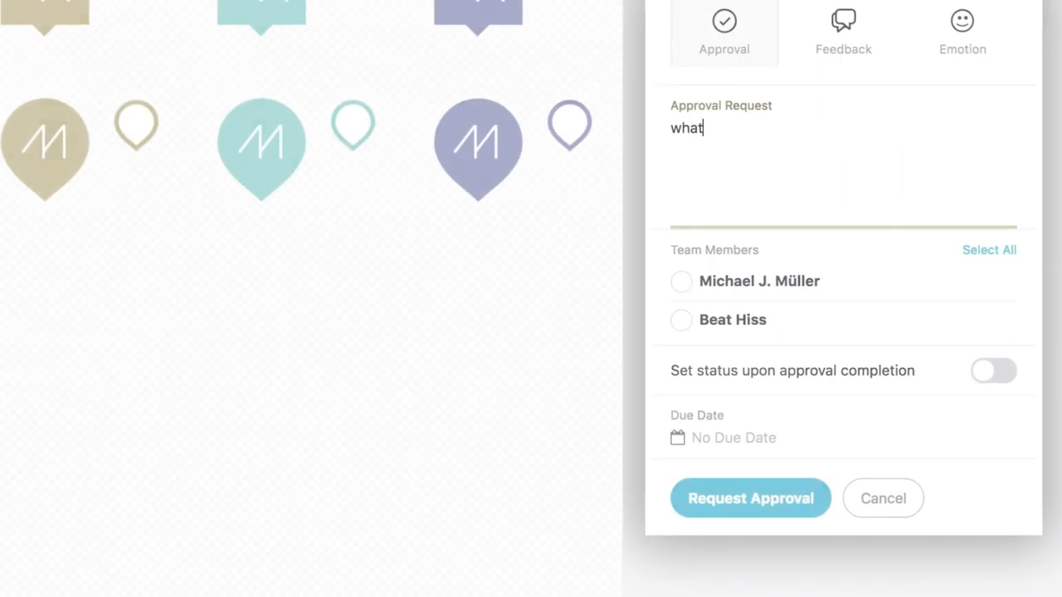
# Finish the approval message 'what do you think?' and add a team member as approver.
pyautogui.write('do you think?')
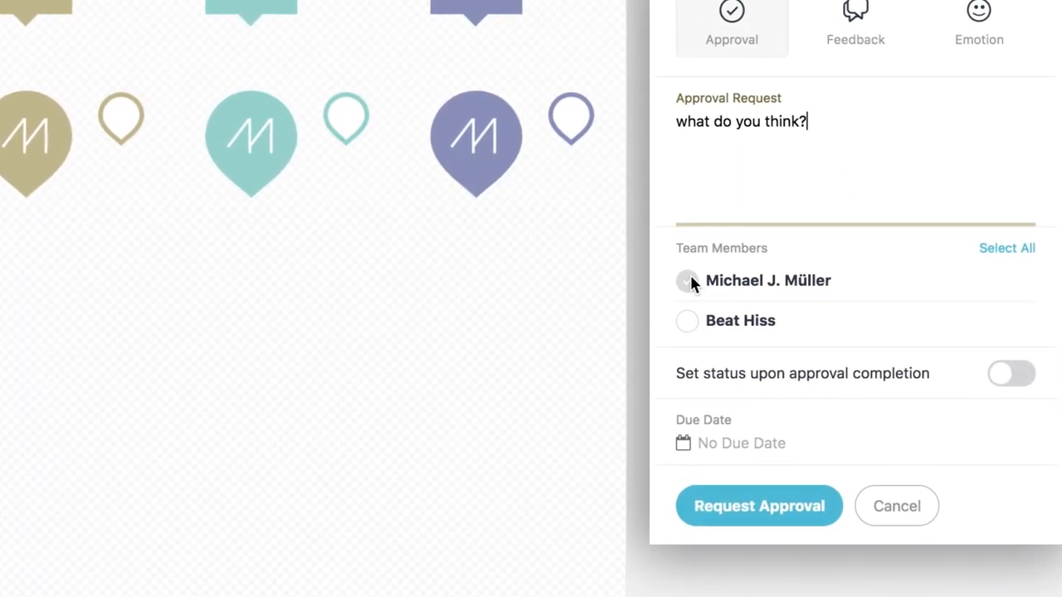
pyautogui.click(758, 506)
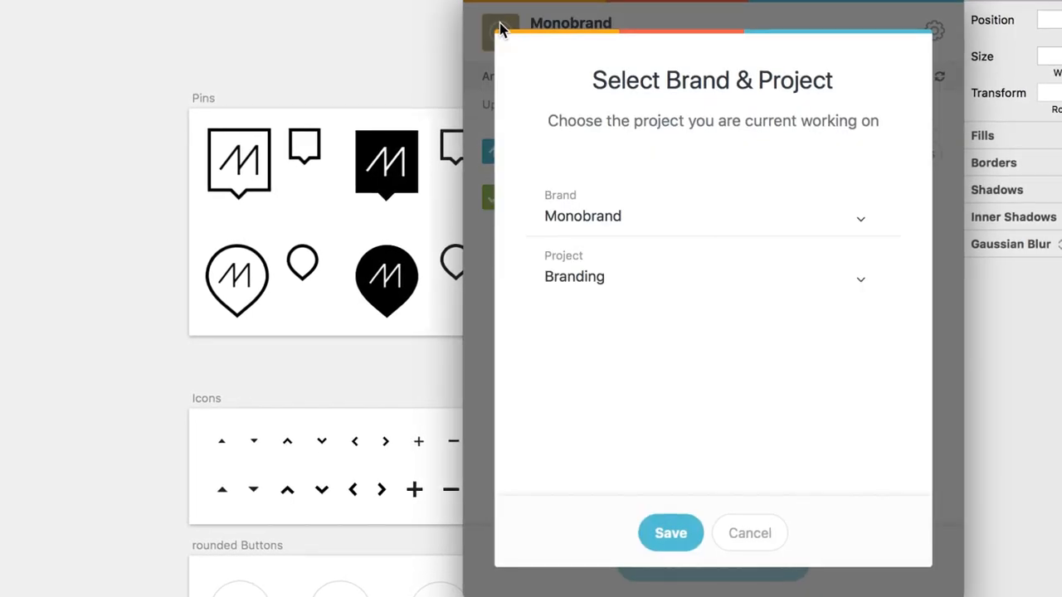
# Keep Monobrand as the brand and choose Web Relaunch as the project.
pyautogui.click(712, 216)
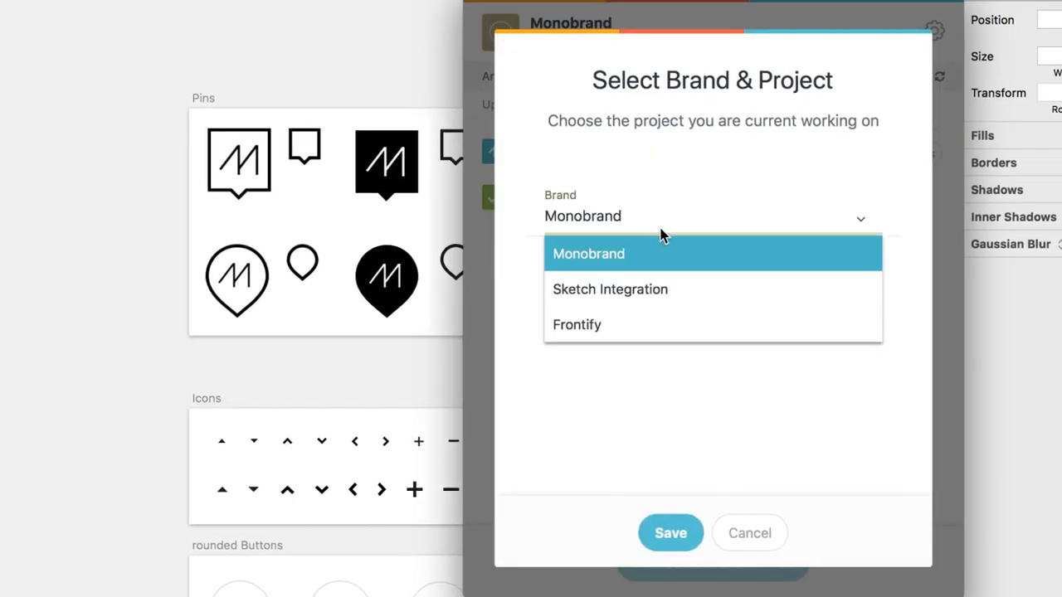
pyautogui.click(588, 253)
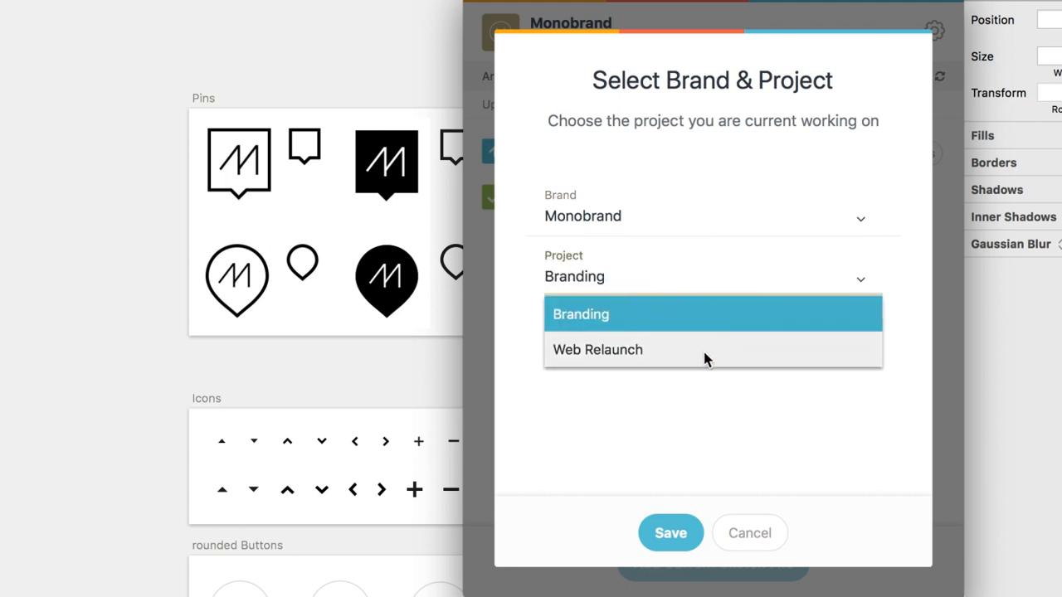
pyautogui.click(597, 349)
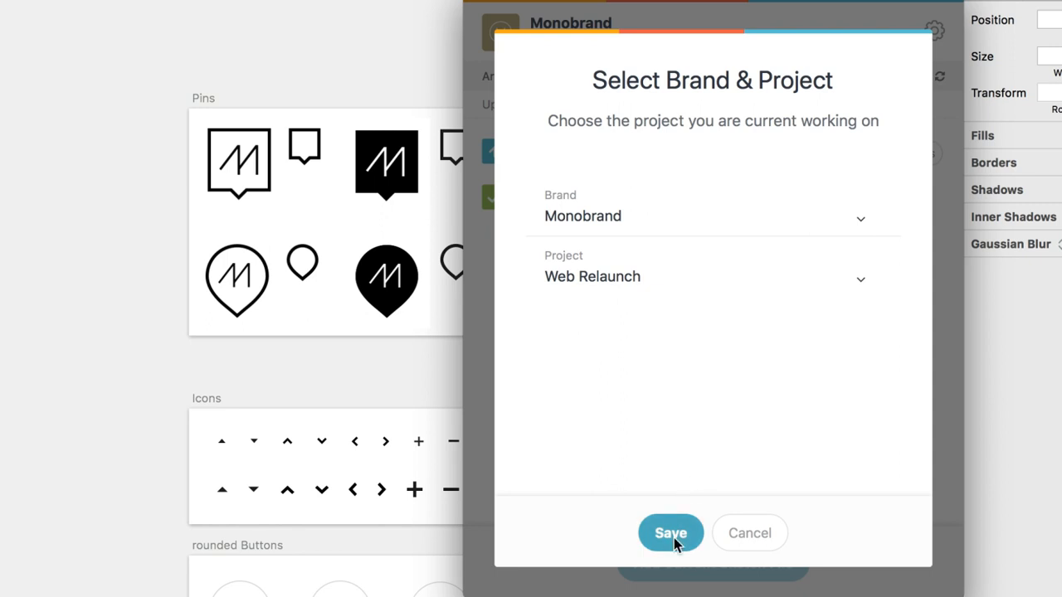